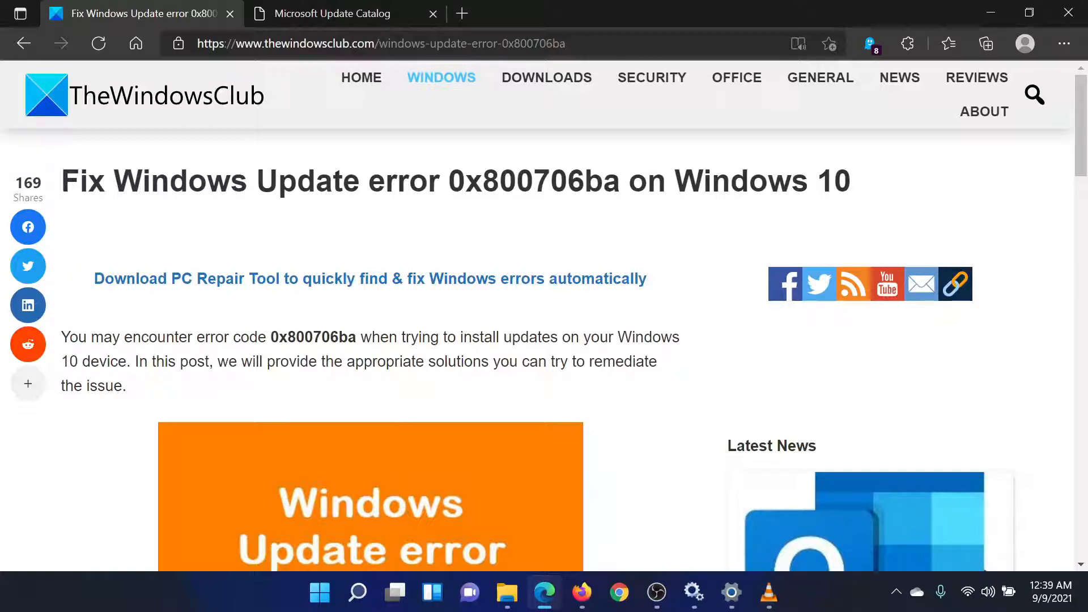
- Scroll the 0x800706ba fix article down to its numbered list of four solutions
scroll("down", 3)
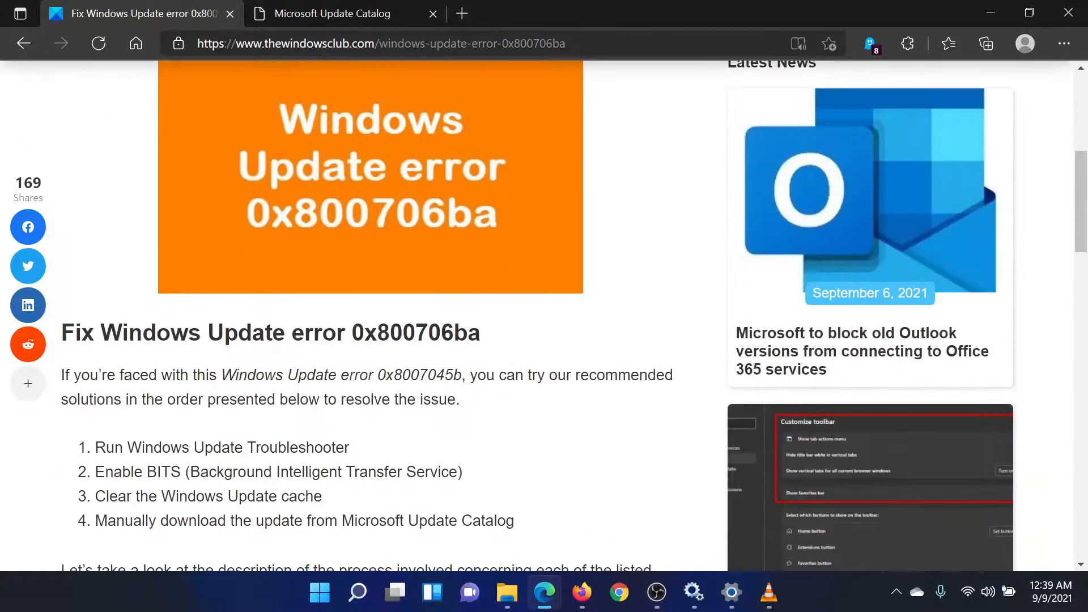
scroll("down", 3)
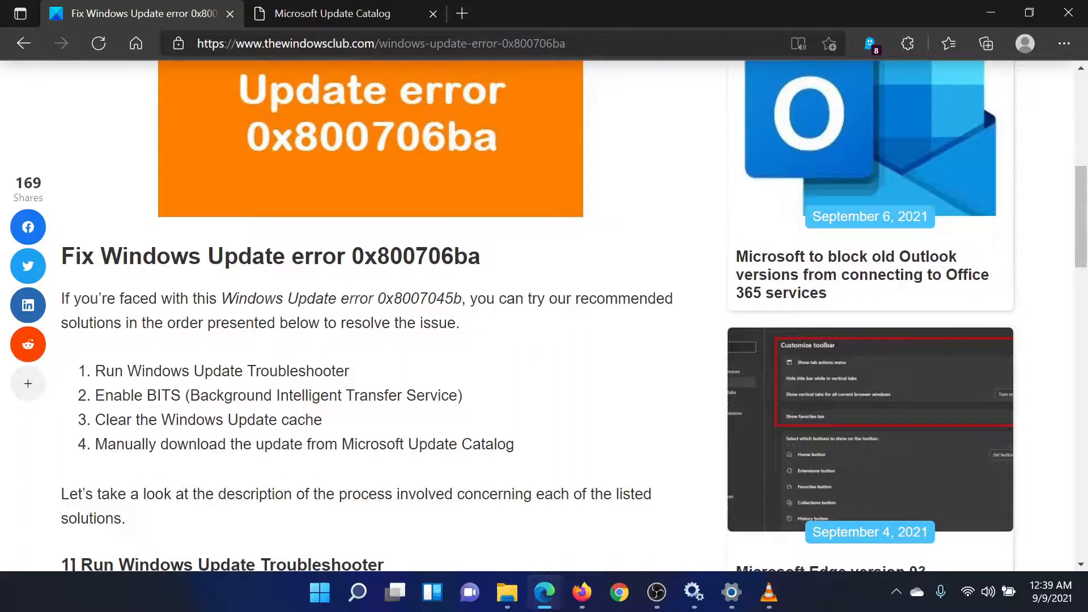
left_click_drag(96, 395, 449, 396)
type("services.msc")
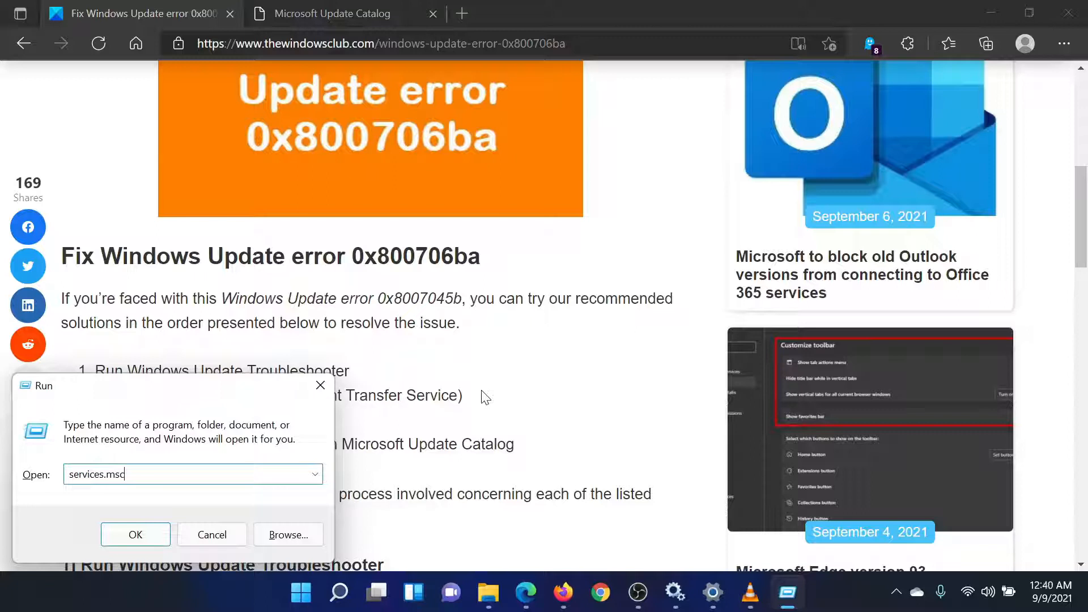
mouse_move(679, 544)
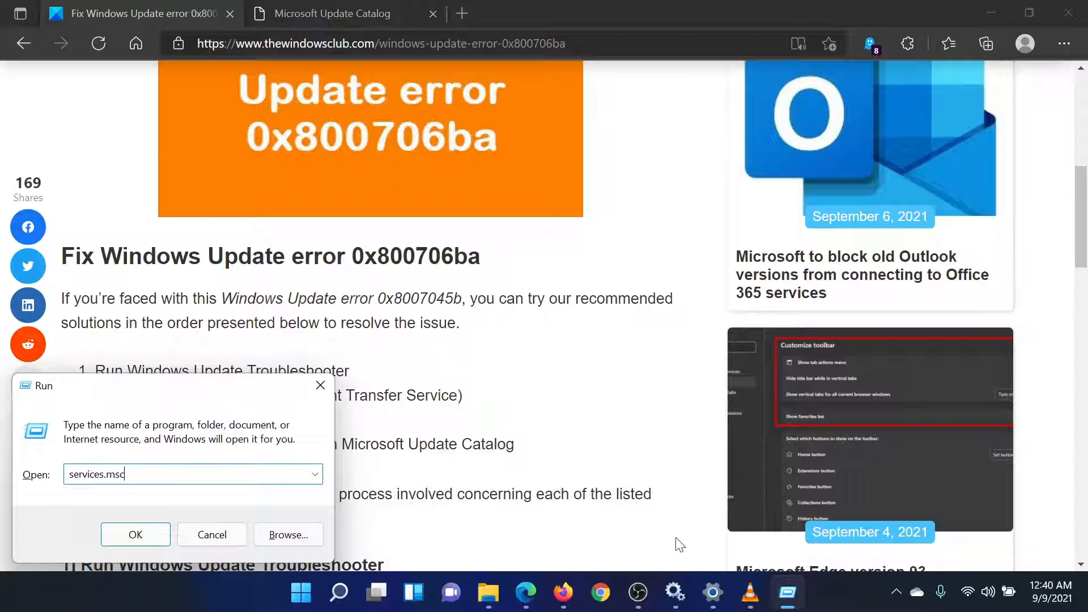
- Run services.msc from the Run dialog to open the Services console
left_click(135, 534)
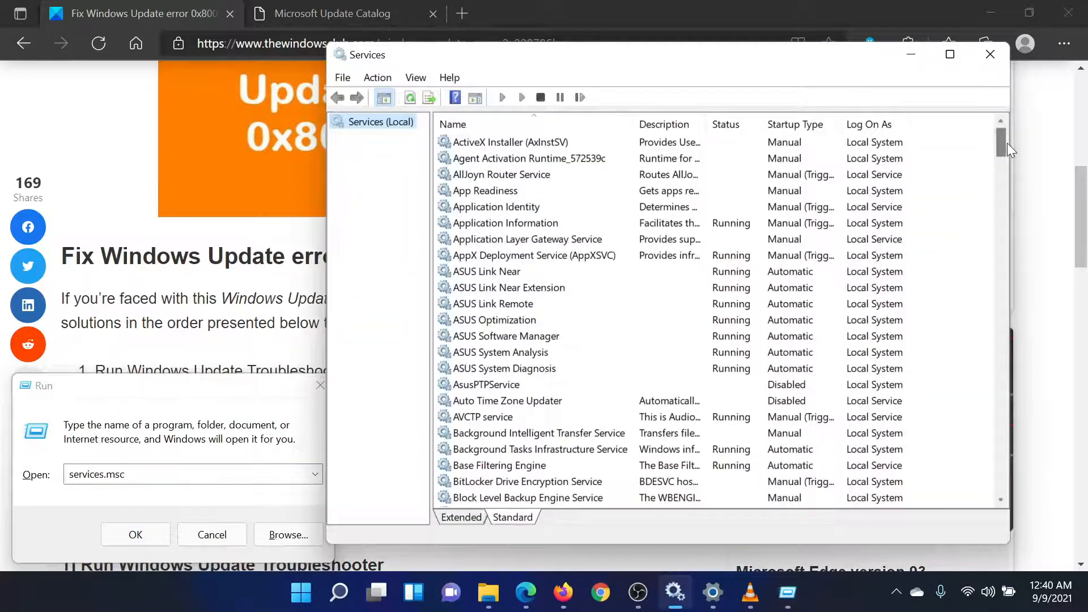
- Open Properties for Background Intelligent Transfer Service, currently Manual and Stopped
scroll("down", 3)
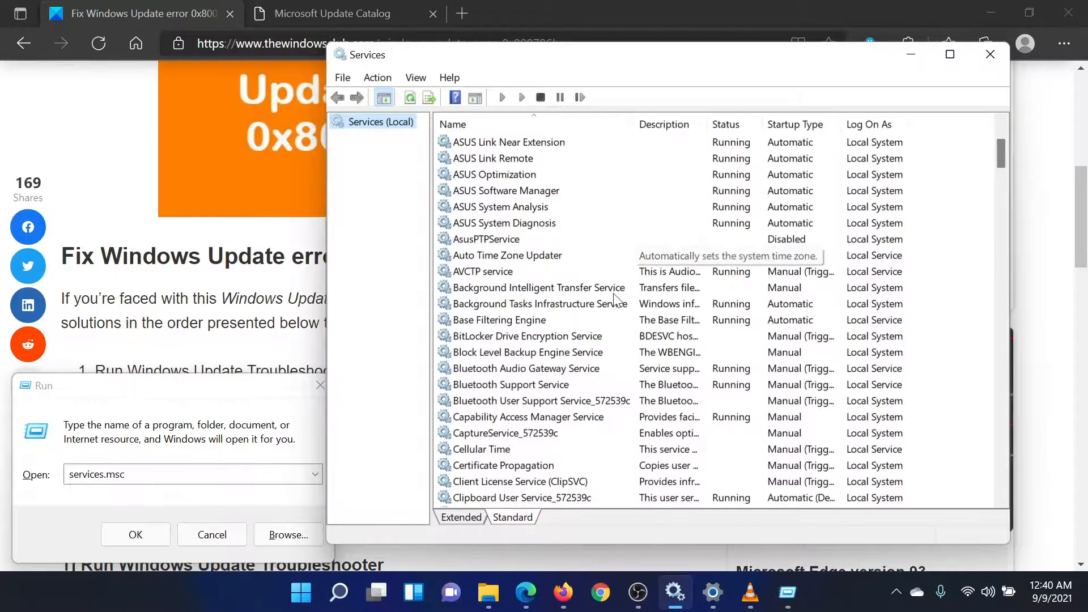
left_click(535, 287)
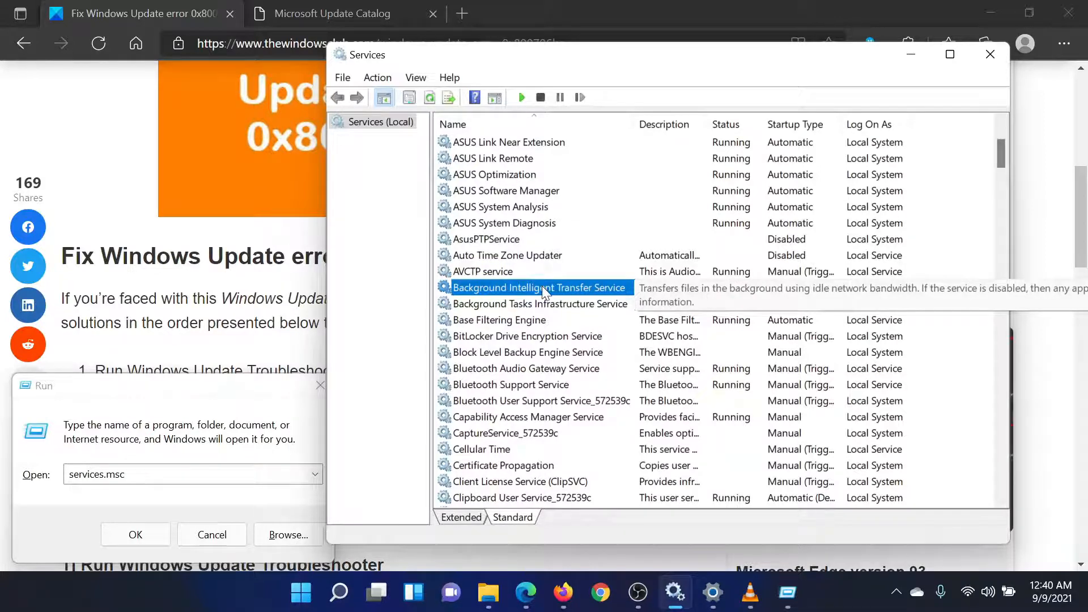
double_click(537, 287)
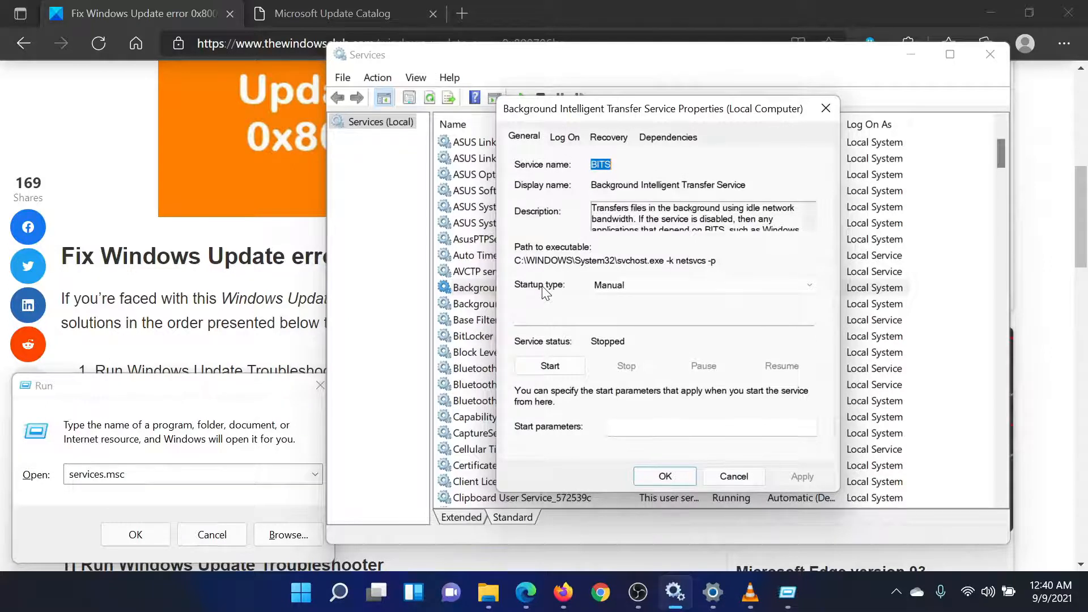
- Set BITS startup type to Automatic, start the service, and apply the change
left_click(700, 285)
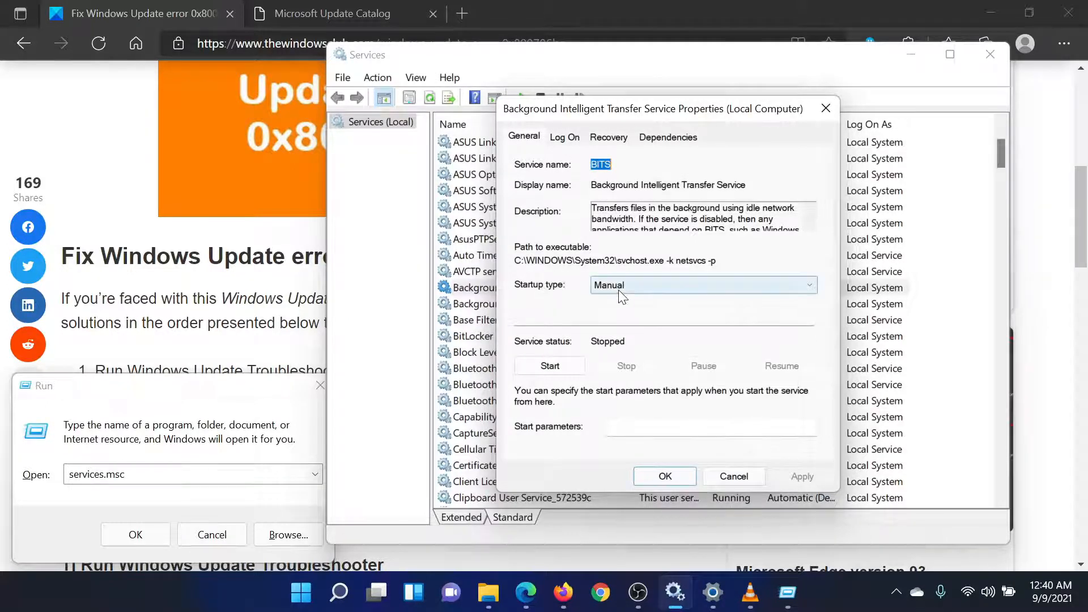
left_click(701, 285)
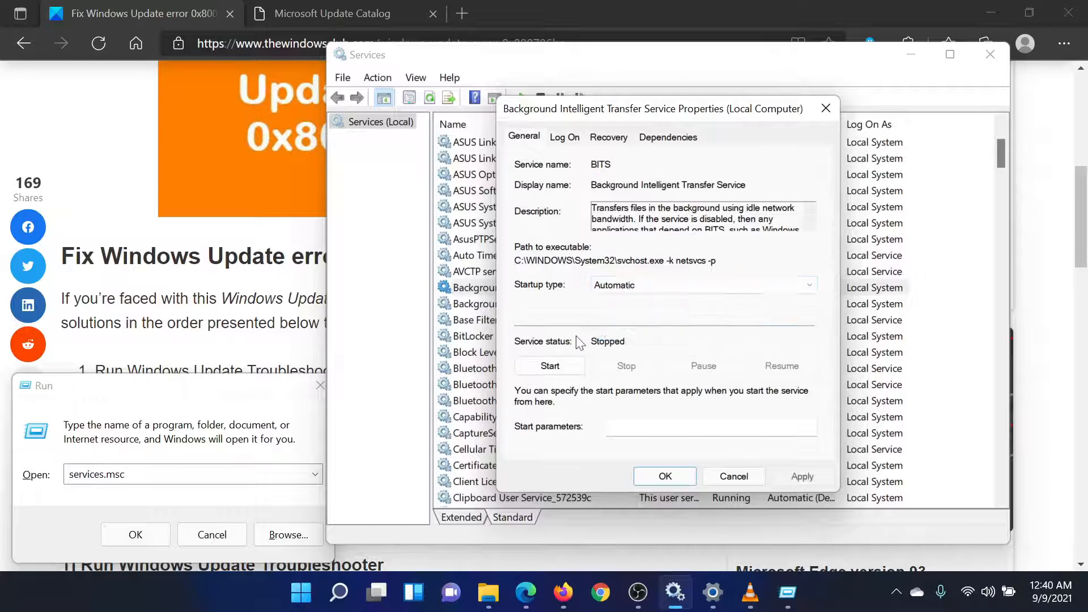
left_click(550, 365)
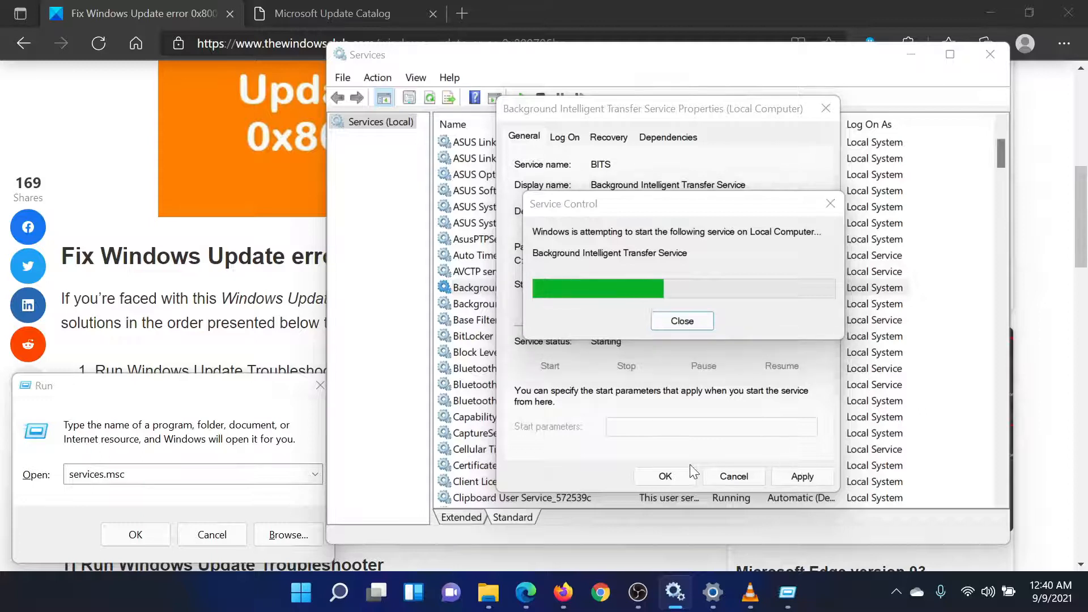
left_click(681, 321)
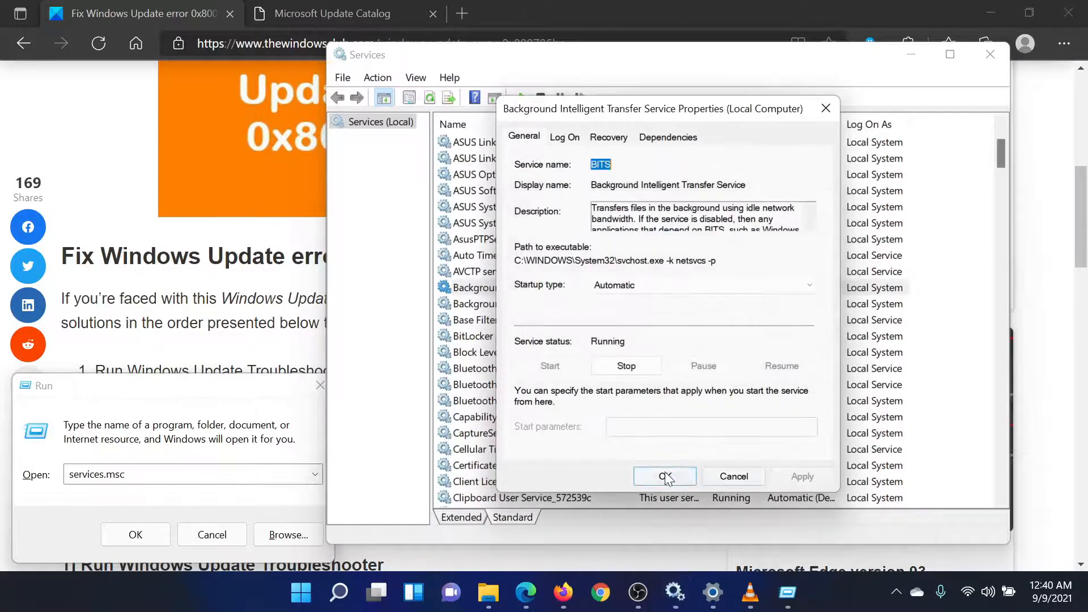
left_click(664, 476)
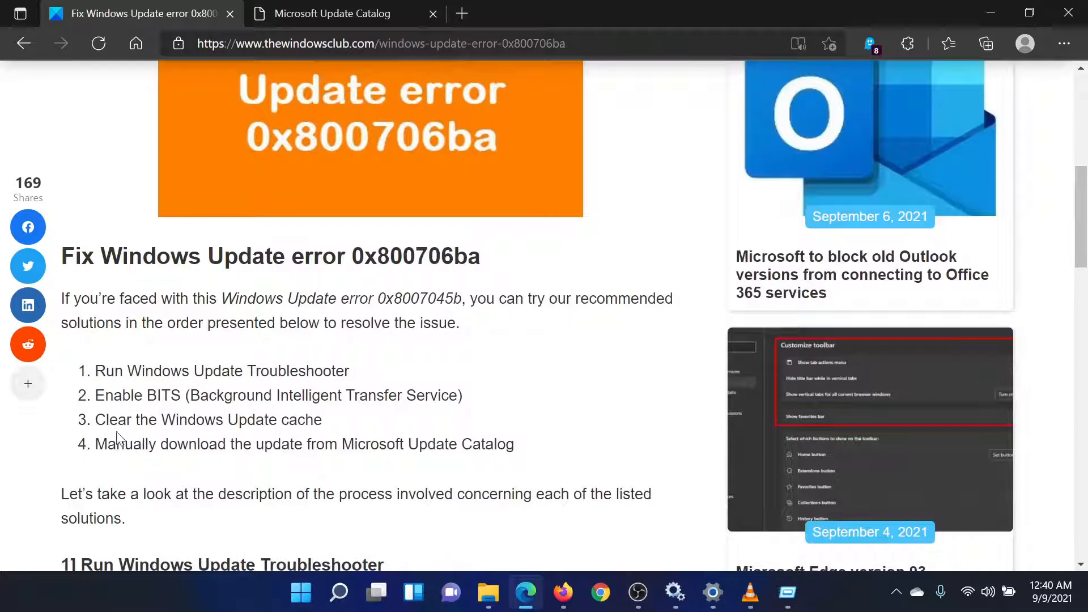
- Scroll the article to fix 4, manually downloading from Microsoft Update Catalog
left_click_drag(95, 420, 276, 420)
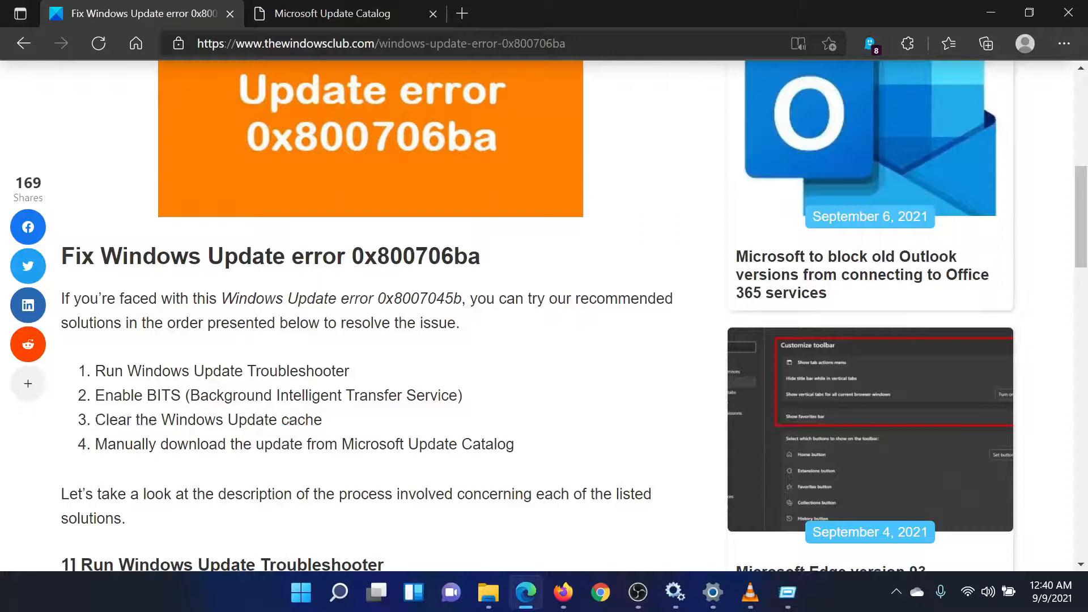
scroll("down", 3)
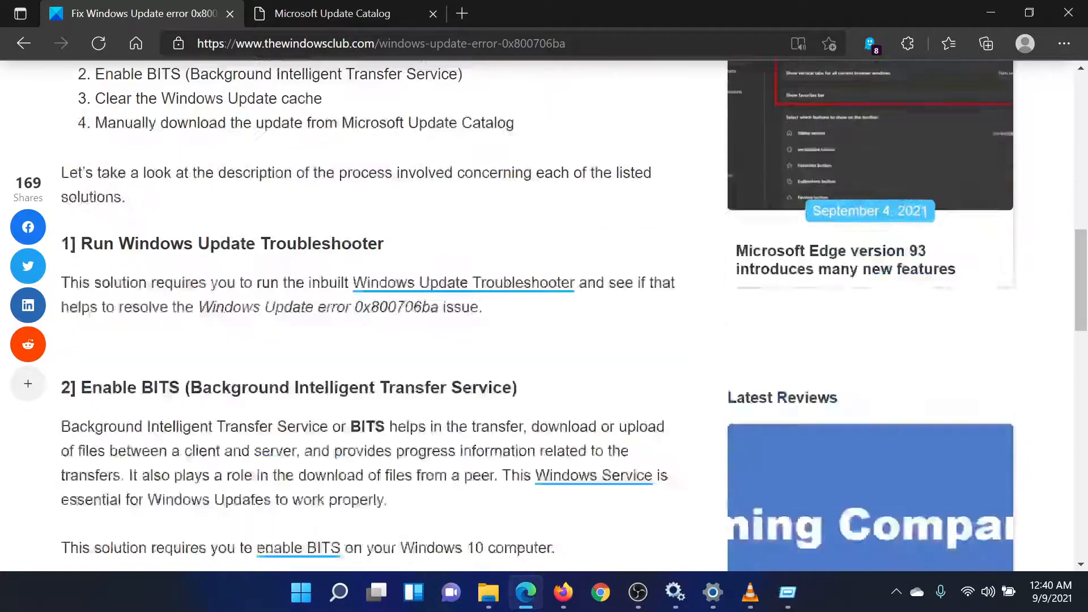
scroll("down", 3)
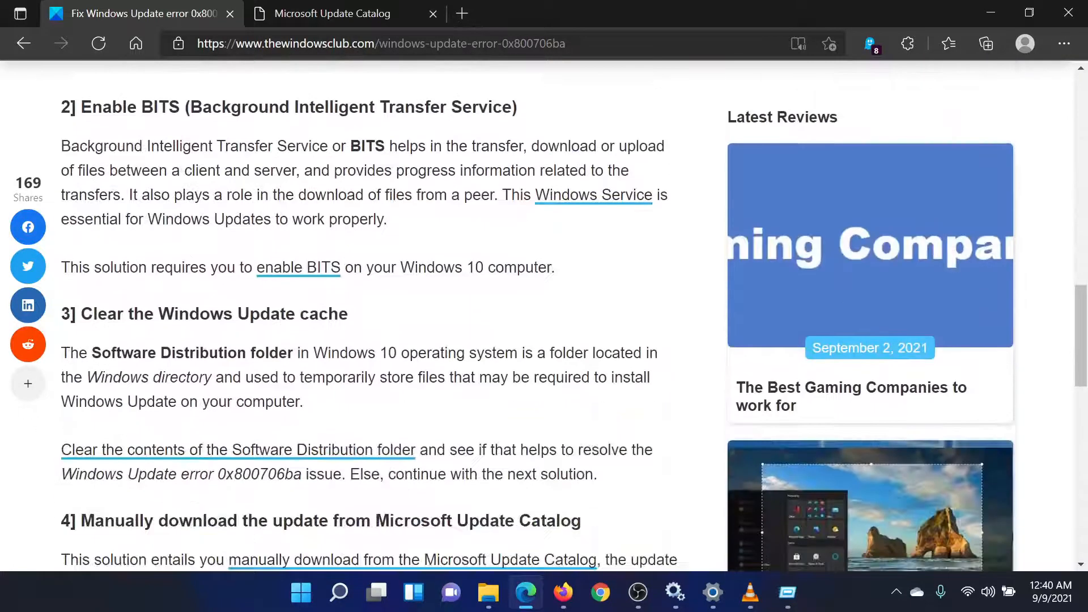
scroll("down", 3)
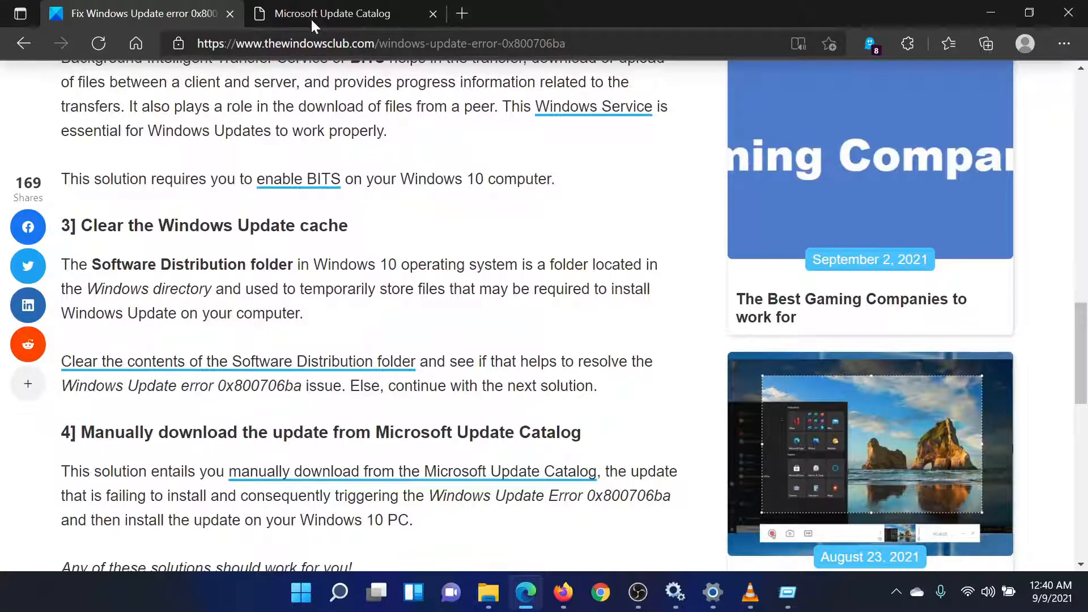
- Search Microsoft Update Catalog for 9044, then return to the article's top
left_click(332, 13)
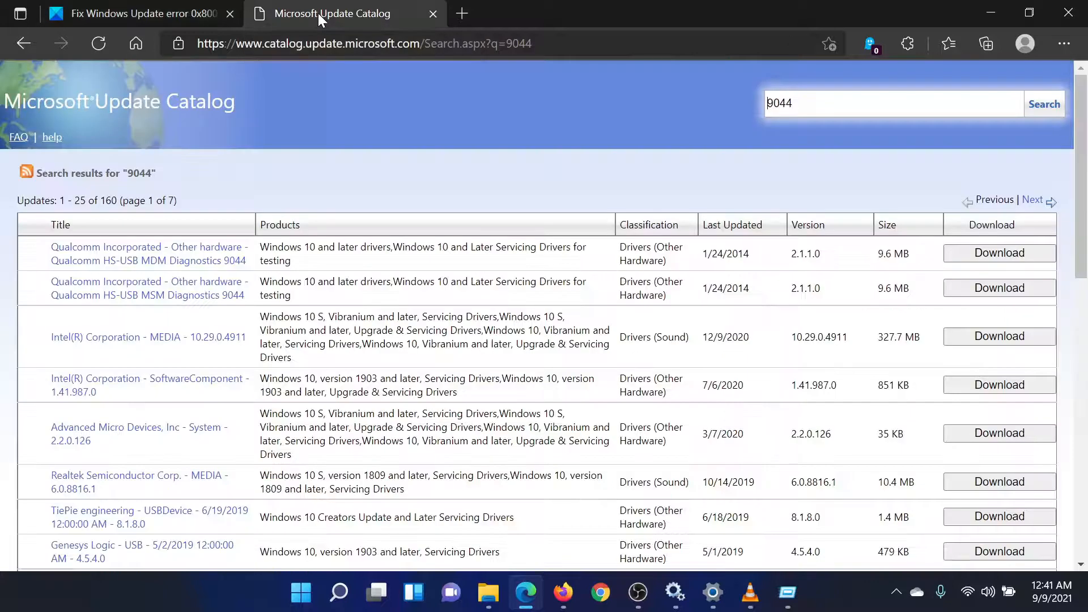
left_click(361, 43)
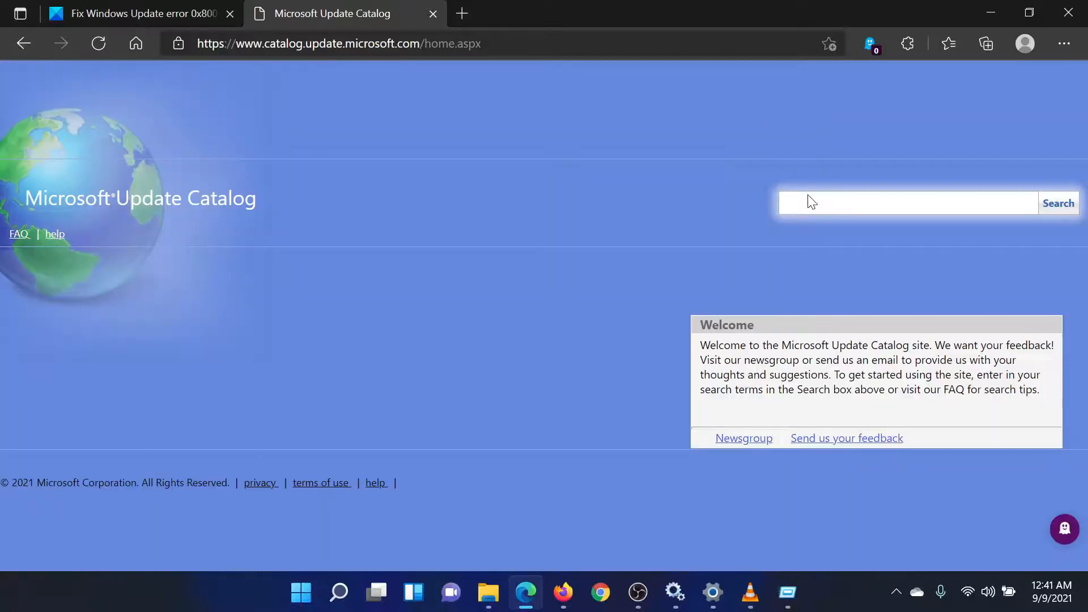
type("9044")
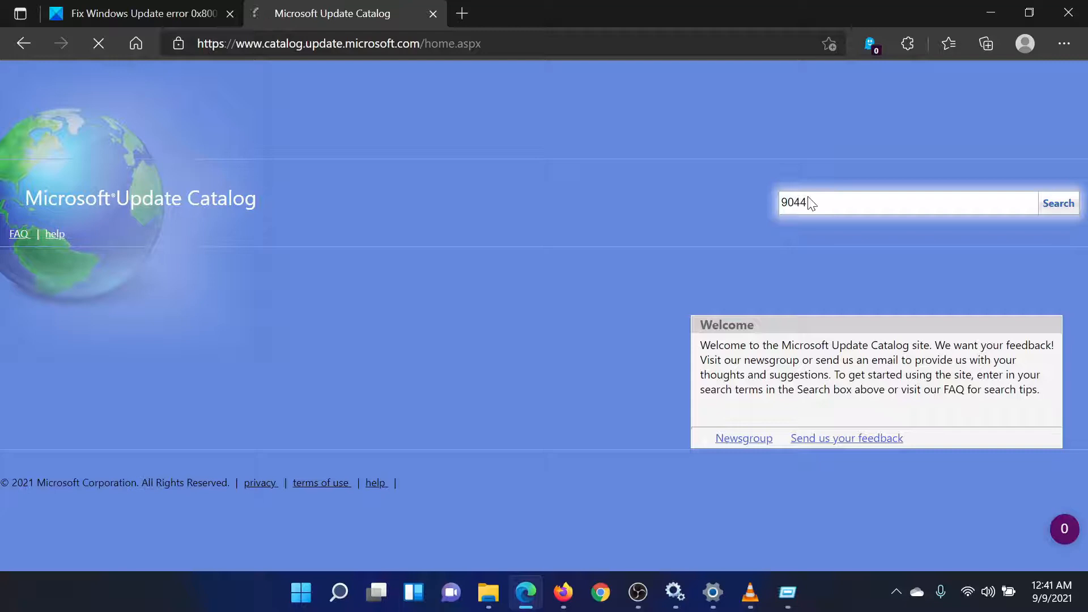
left_click(1057, 203)
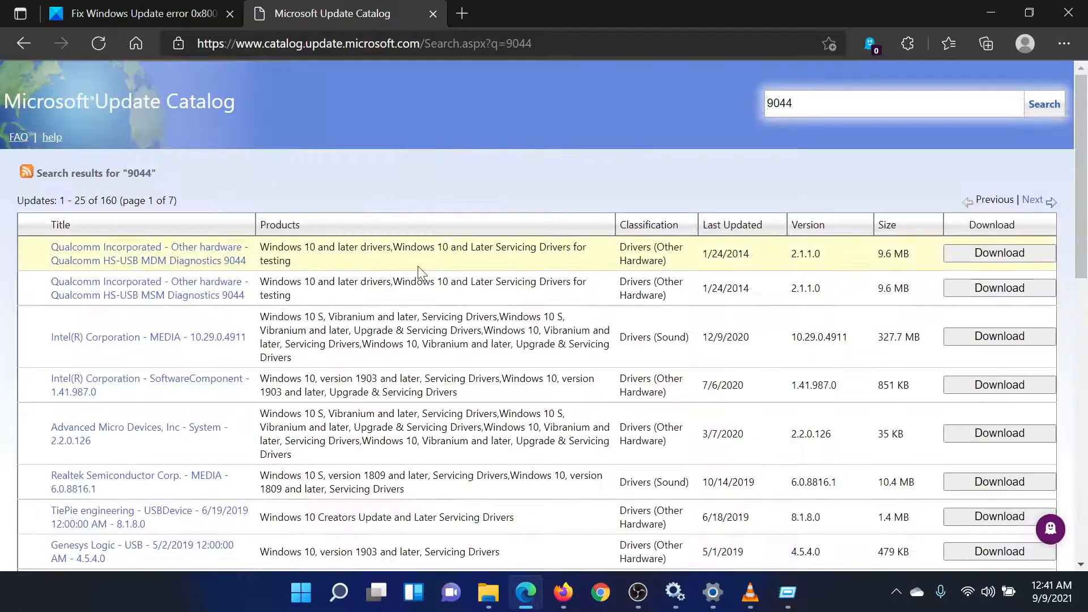
left_click(139, 13)
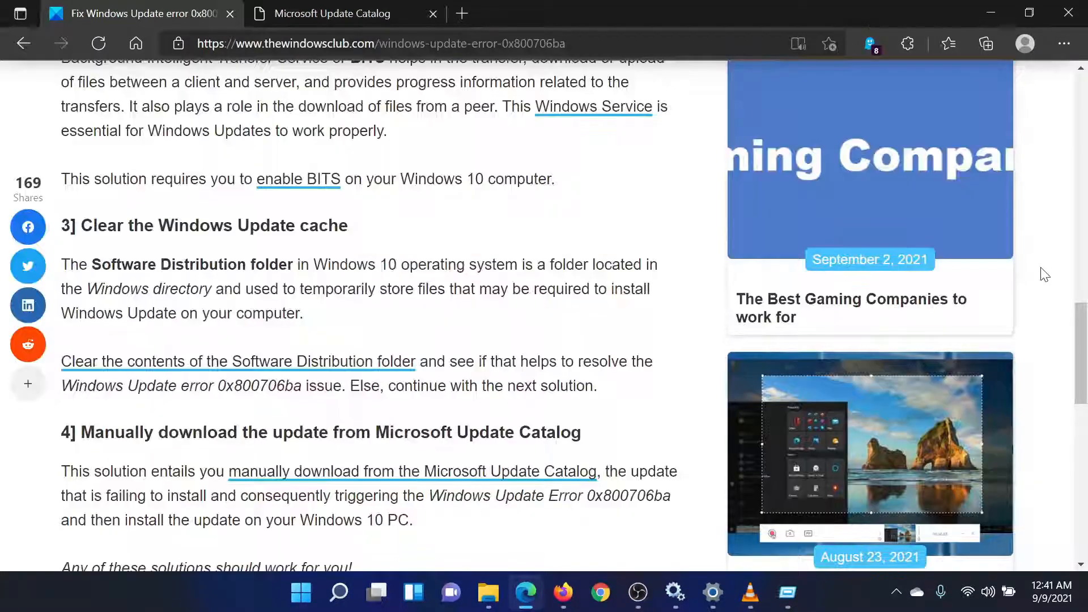
scroll("up", 3)
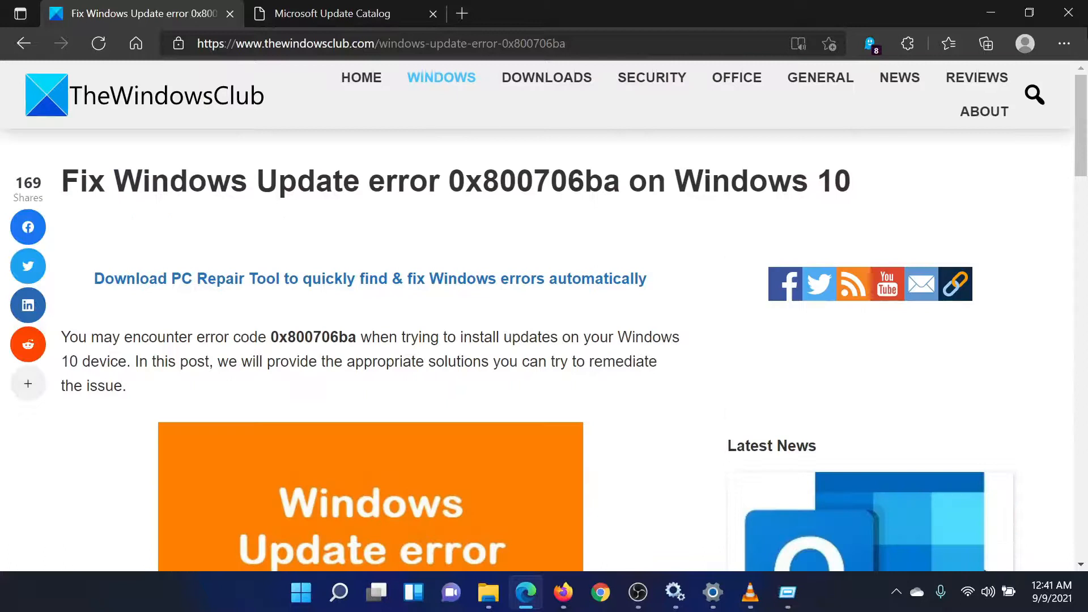